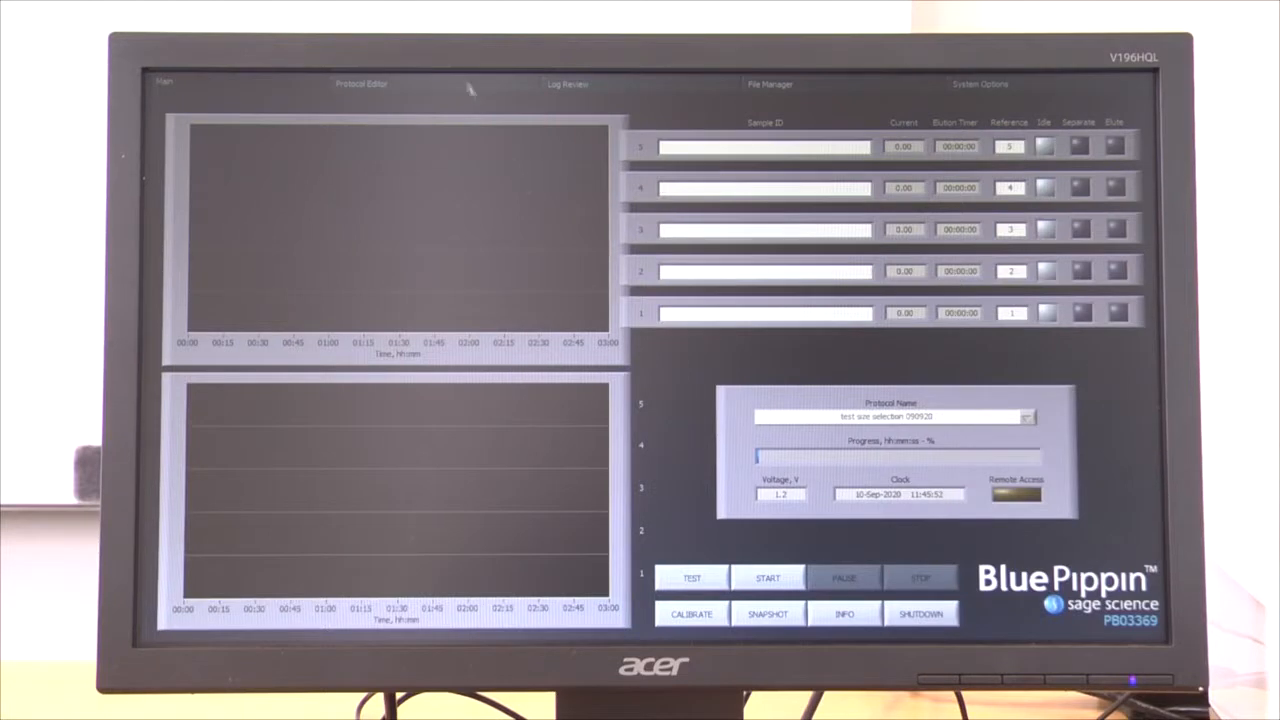
Choose a cassette definition in the Protocol Editor and enter 110 as a lane size value.
{"action": "left_click", "coordinate": [360, 84]}
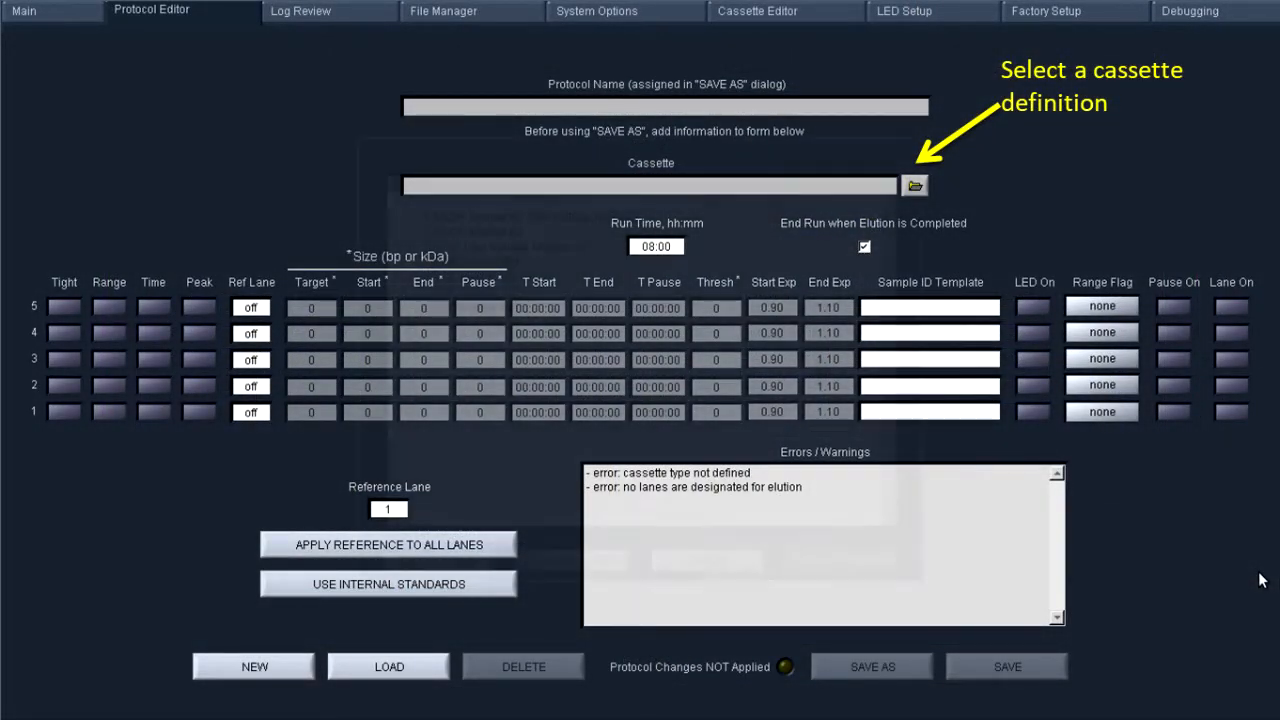
{"action": "left_click", "coordinate": [912, 186]}
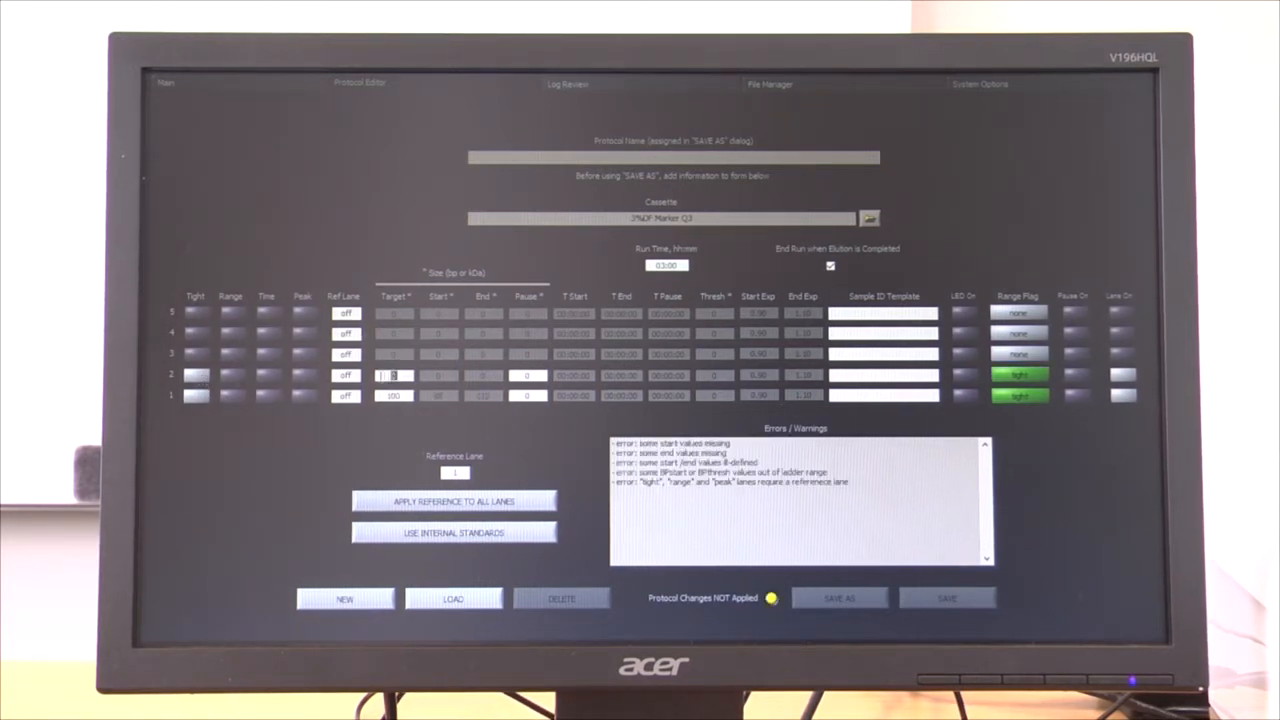
{"action": "type", "text": "110"}
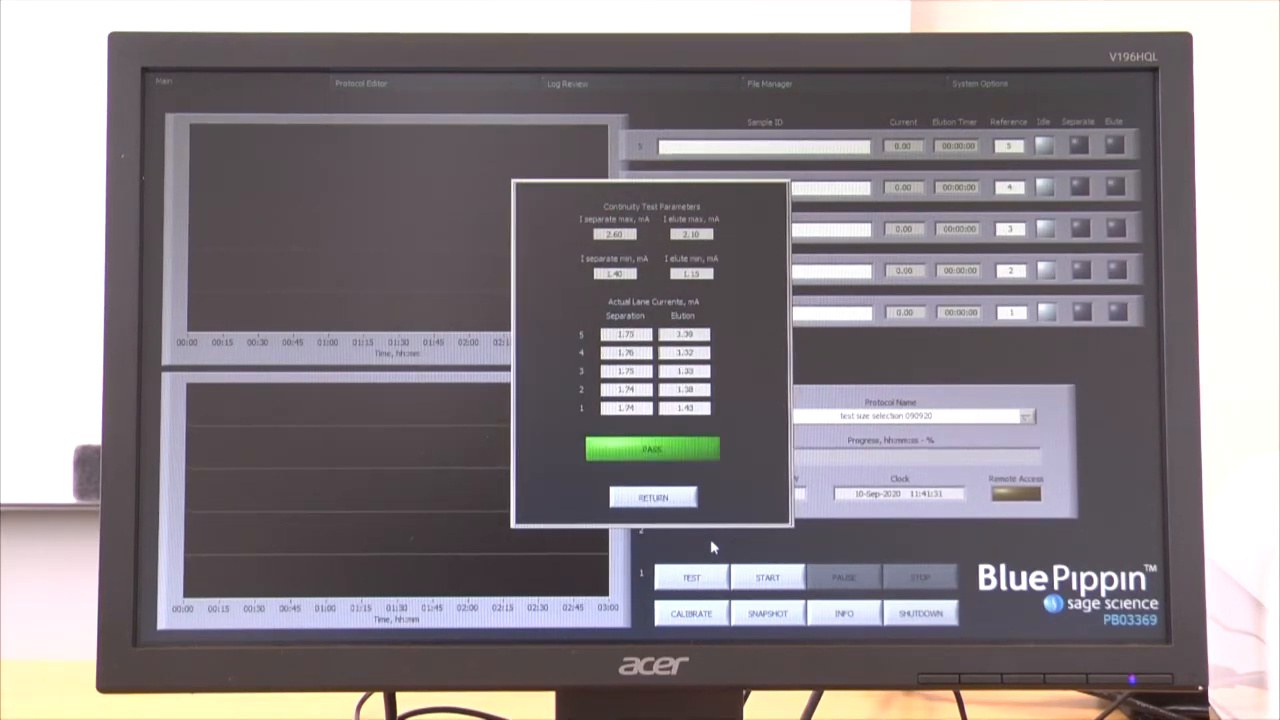
Return from the passed continuity test results to the main run screen.
{"action": "left_click", "coordinate": [652, 496]}
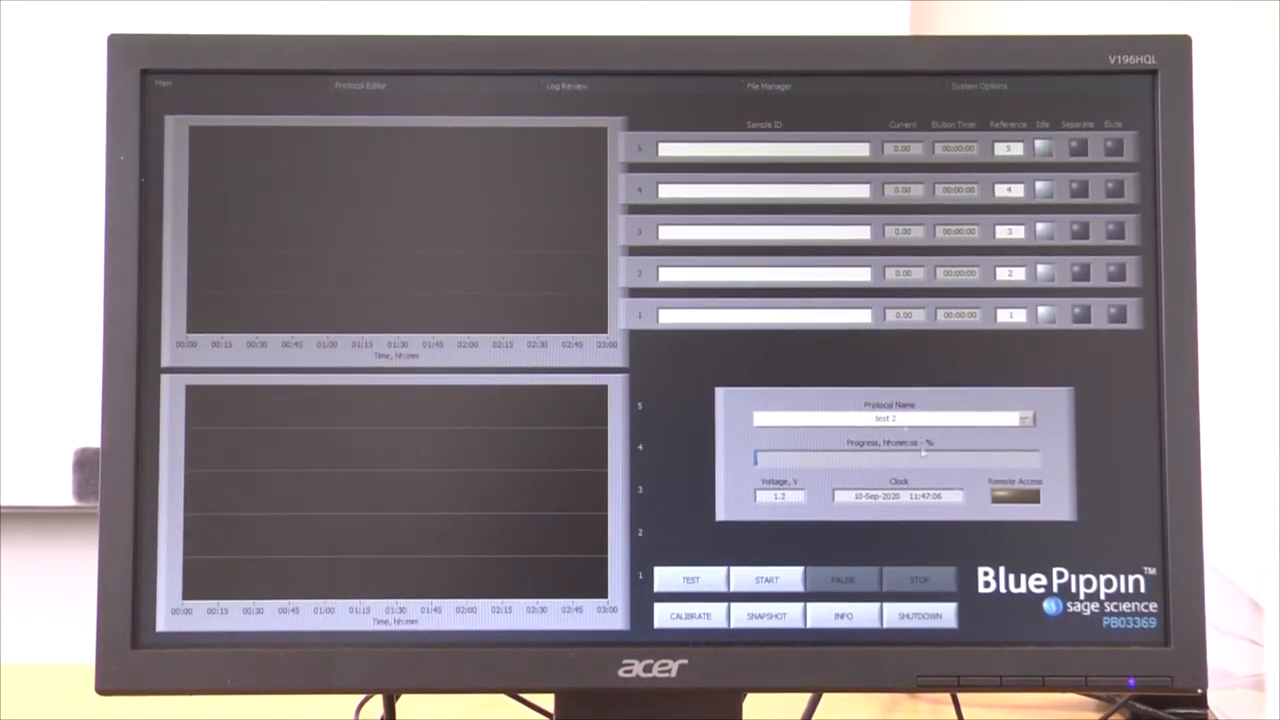
Start the protocol test 2 run, answering the calibration prompt to run without calibrating.
{"action": "left_click", "coordinate": [766, 580]}
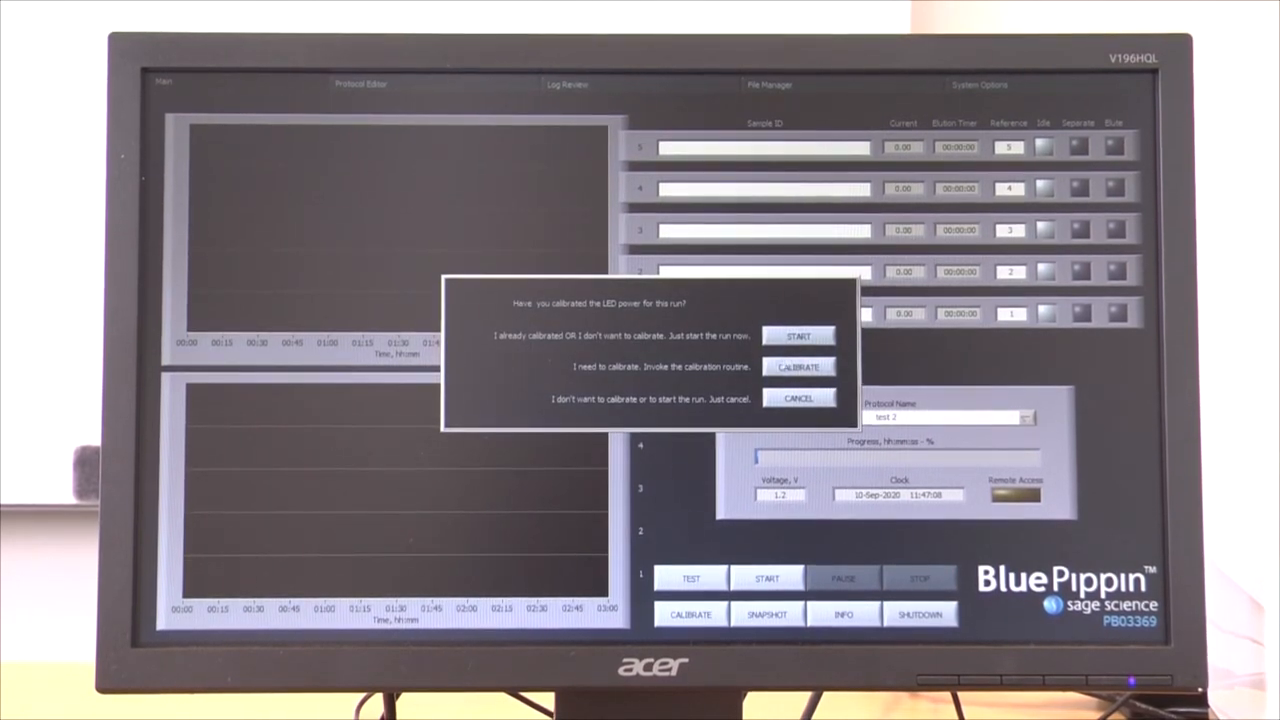
{"action": "left_click", "coordinate": [800, 398]}
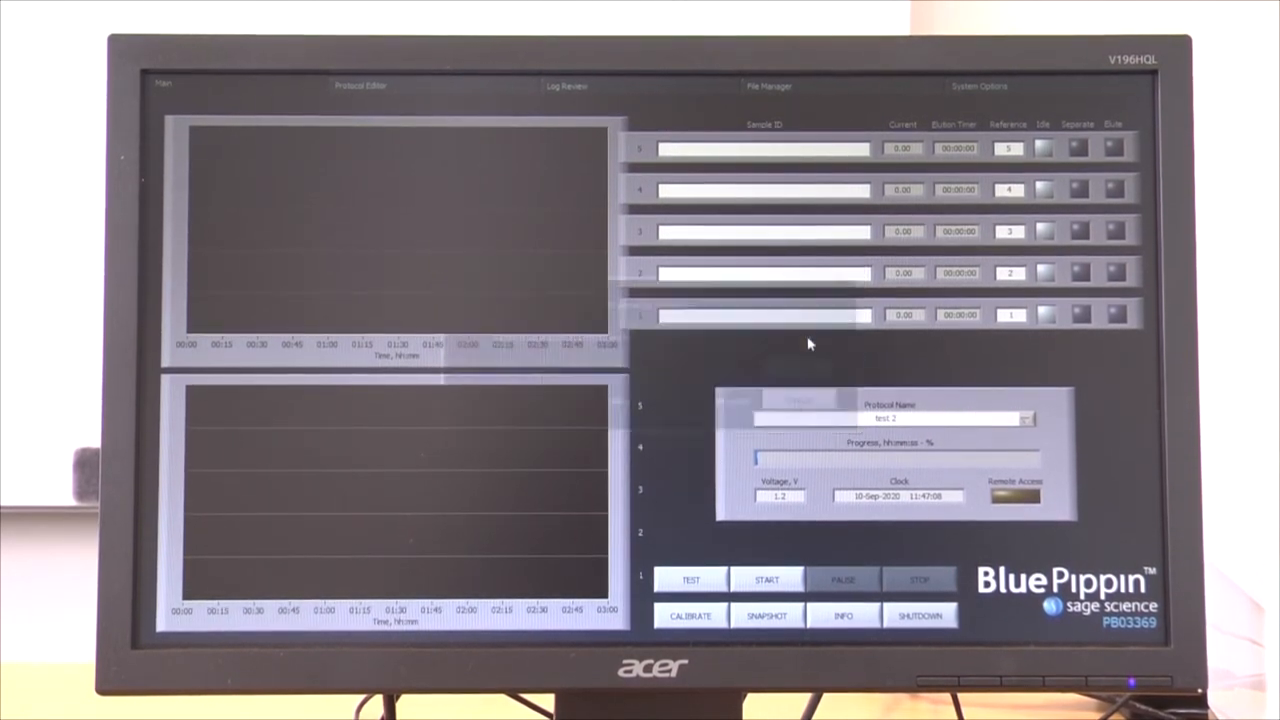
{"action": "left_click", "coordinate": [768, 614]}
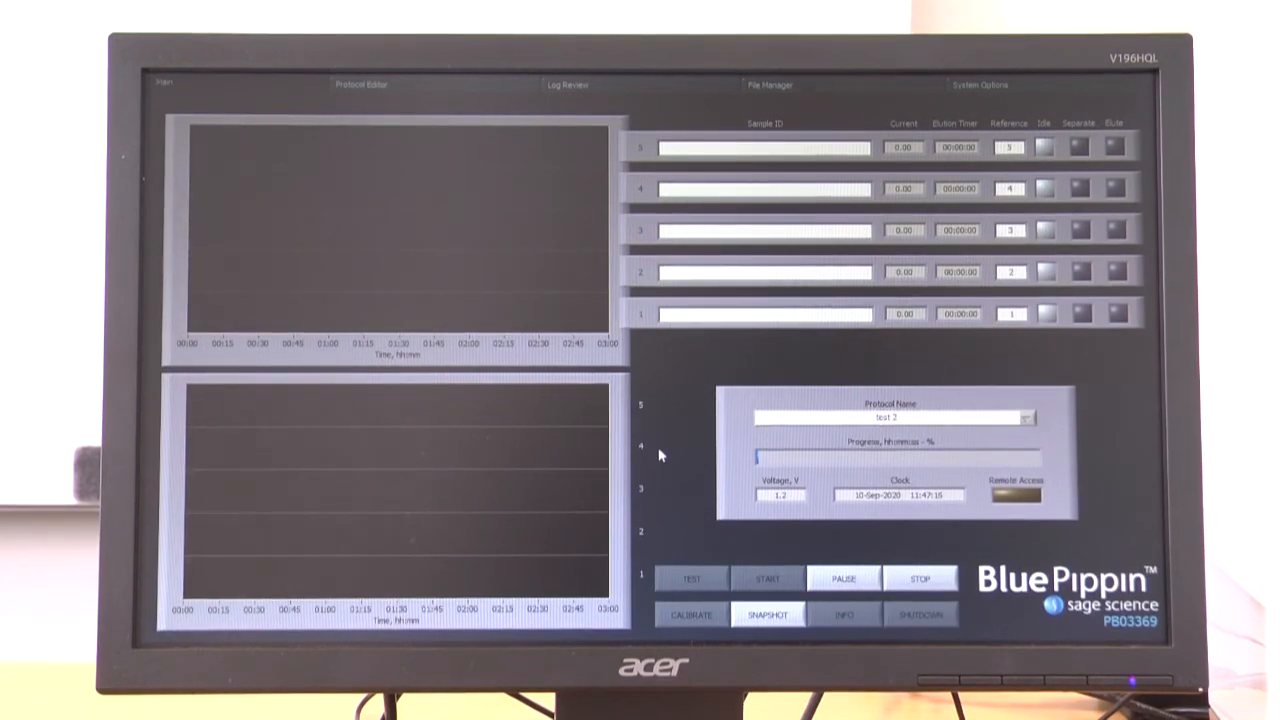